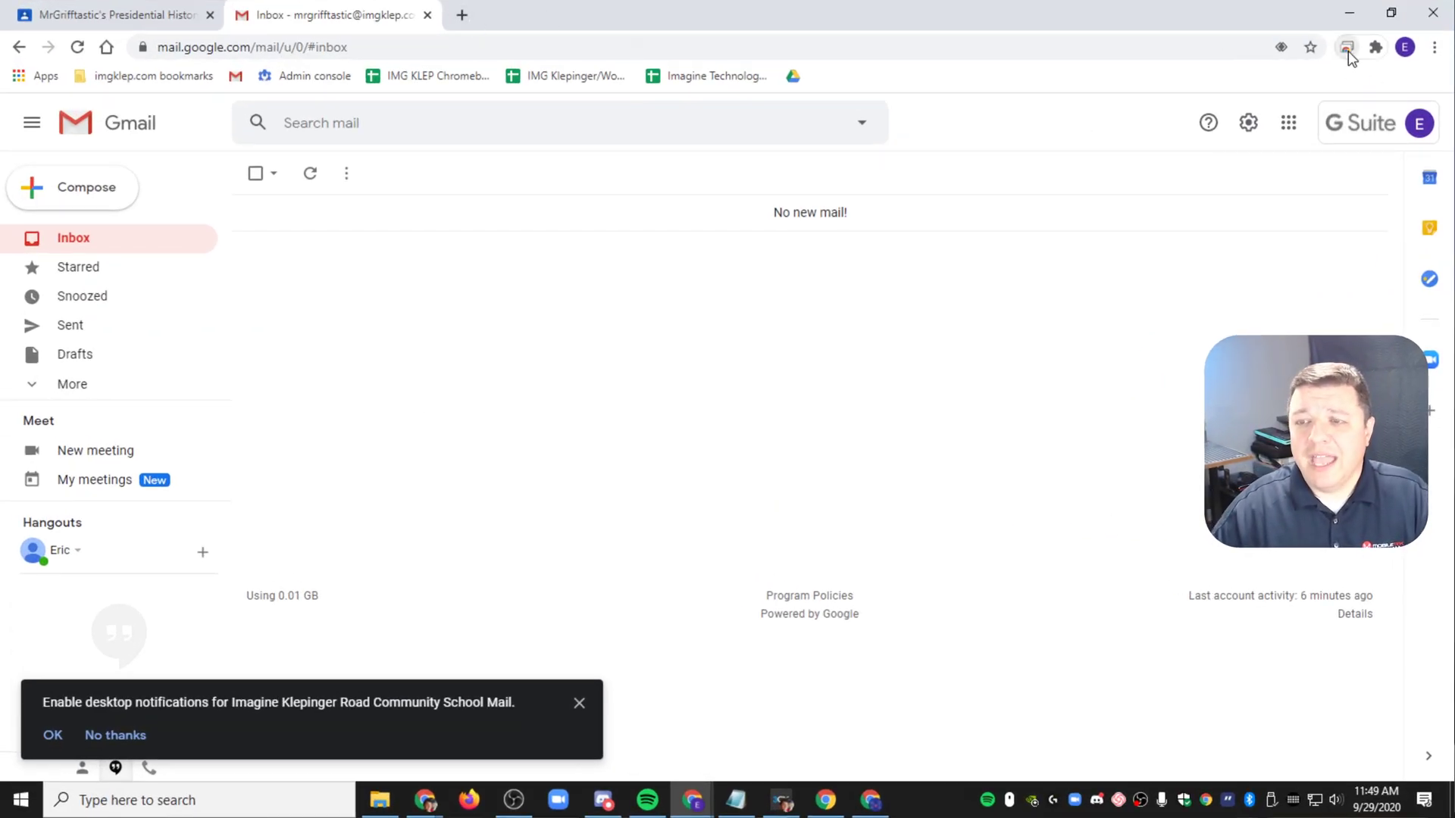
mouse_move(1350, 49)
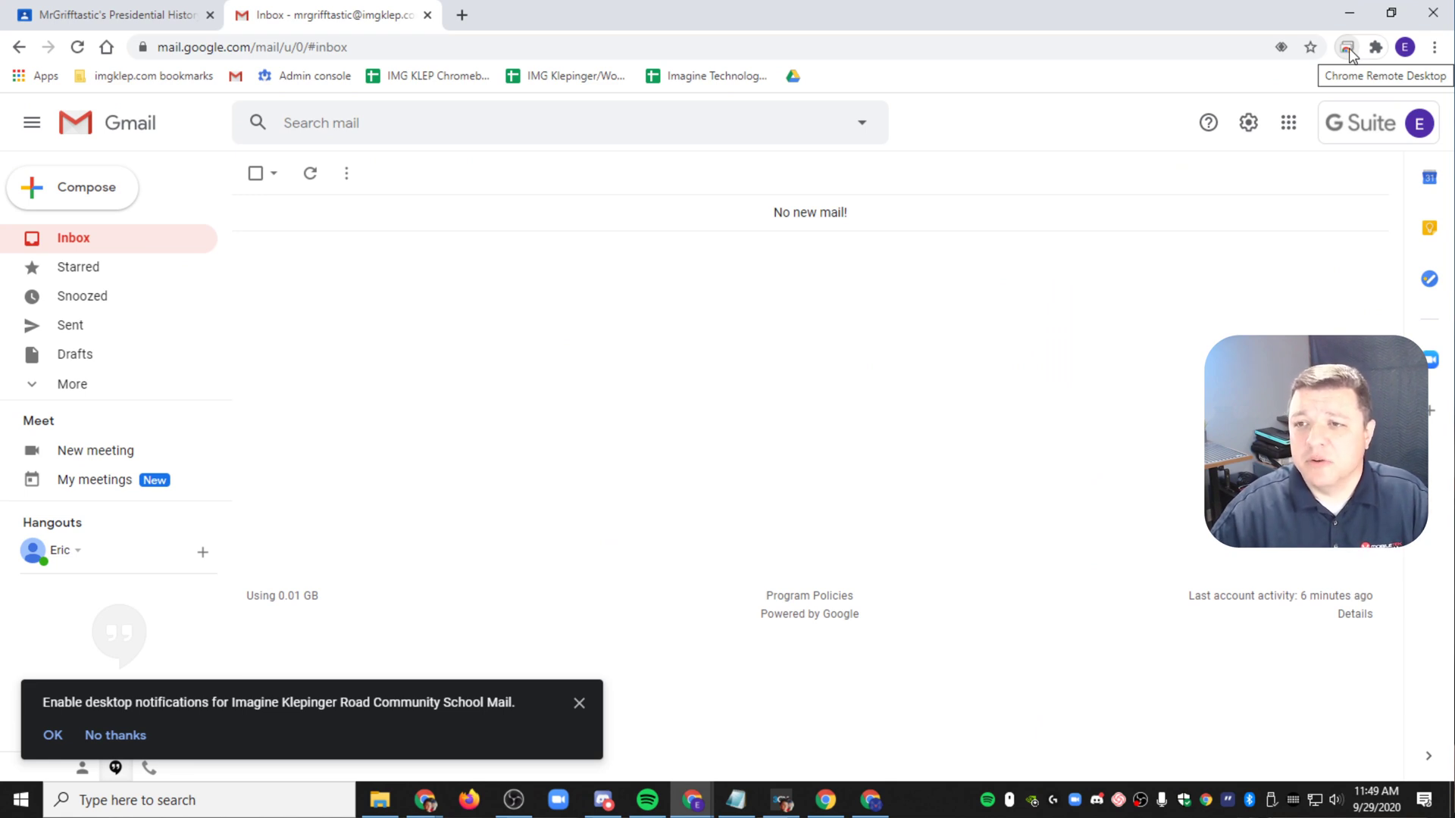
Step: Expand the imgklep.com bookmarks folder to reveal the Remote Support link
left_click(140, 75)
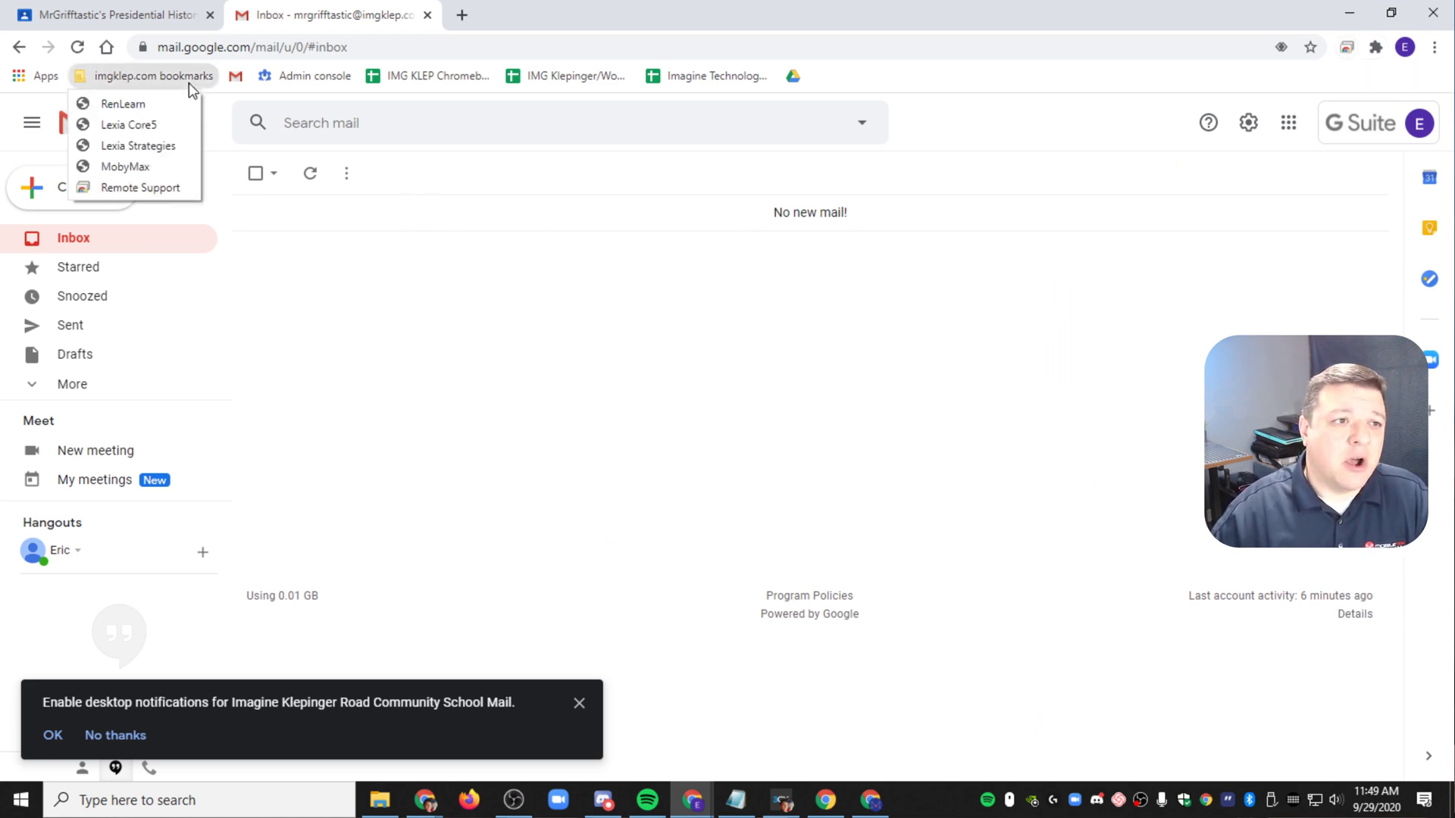
mouse_move(148, 190)
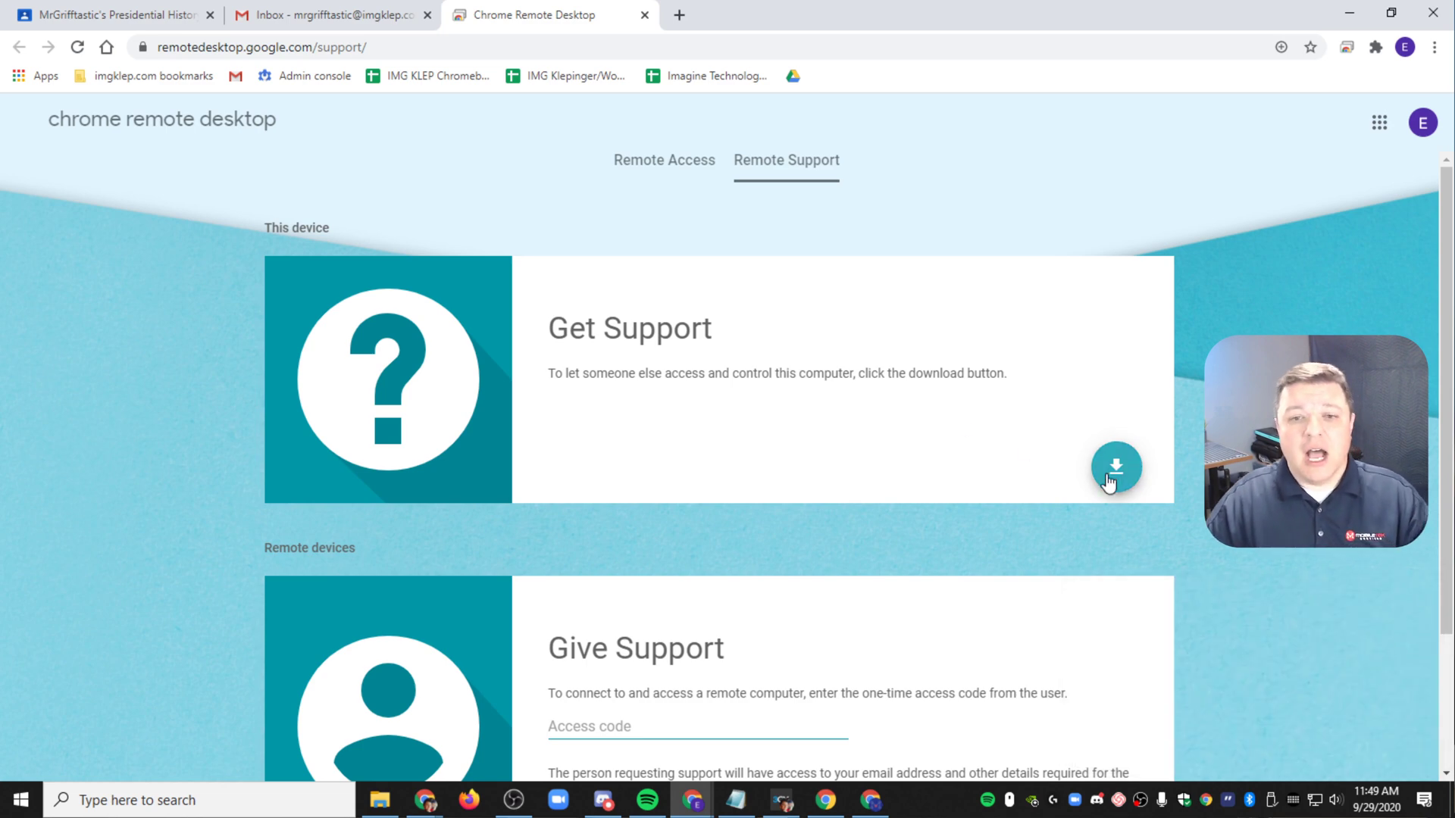
Step: Scroll the Remote Support page to view Give Support, then back to Get Support
scroll("down", 3)
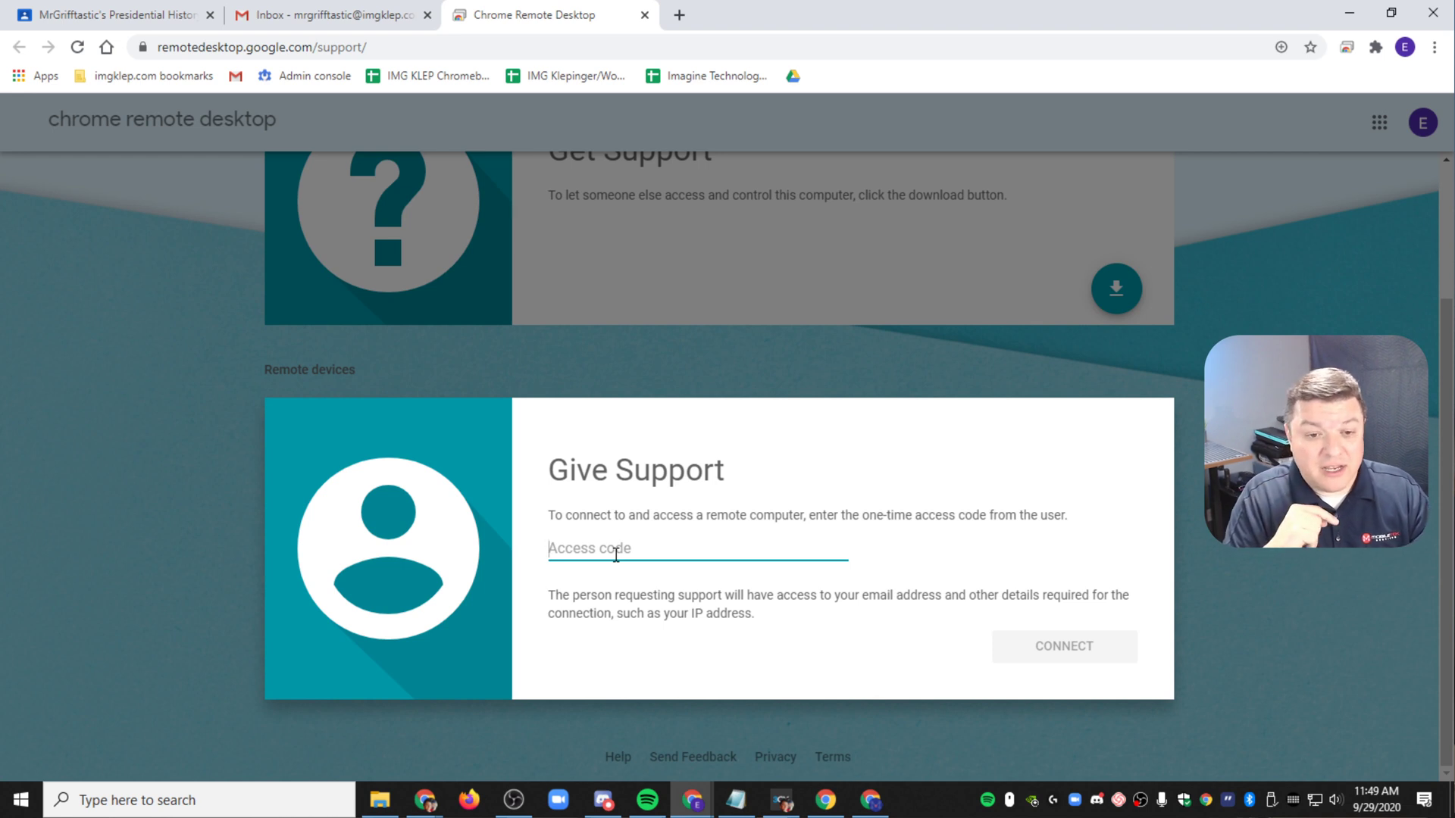
scroll("up", 3)
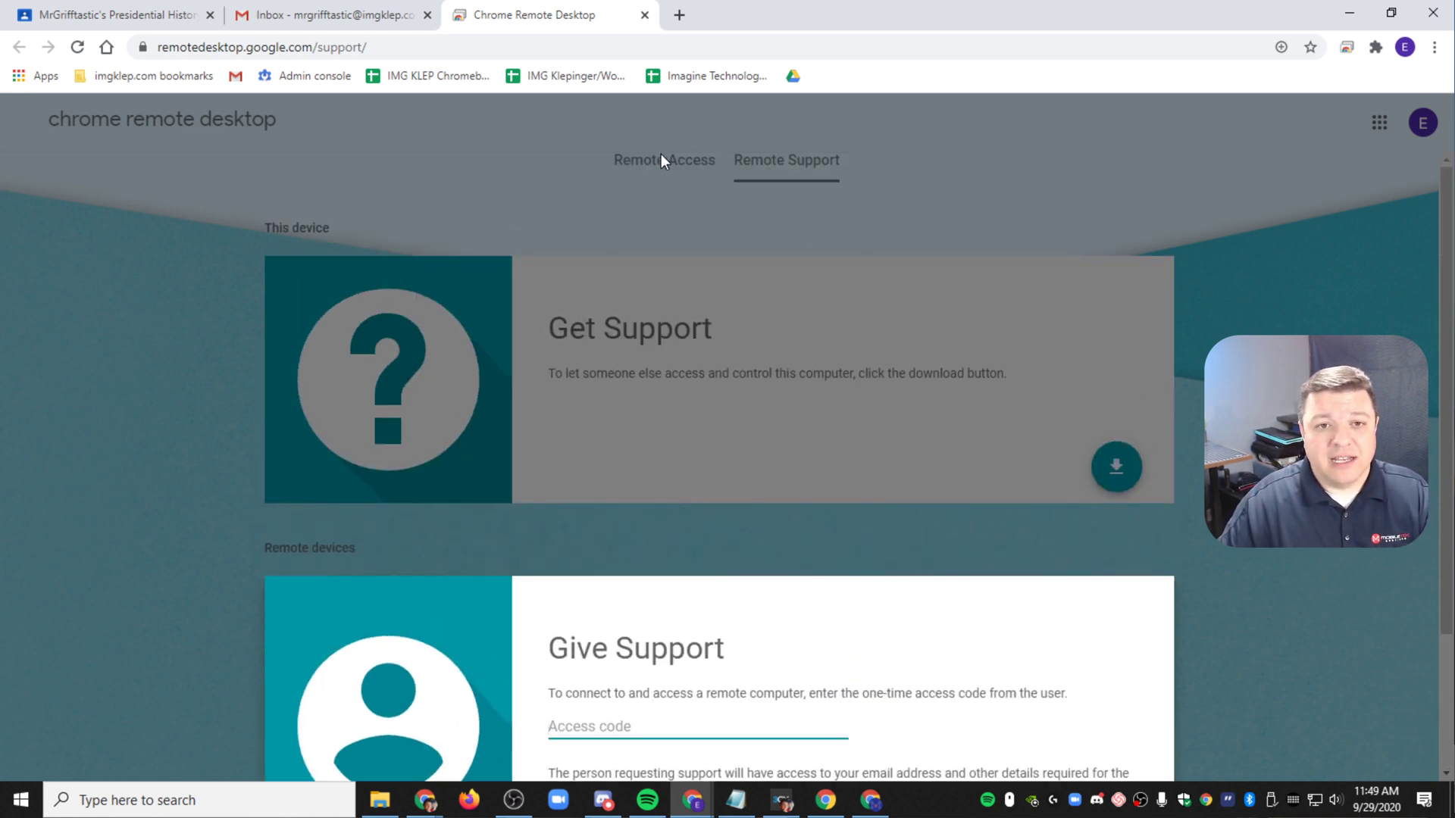
mouse_move(797, 173)
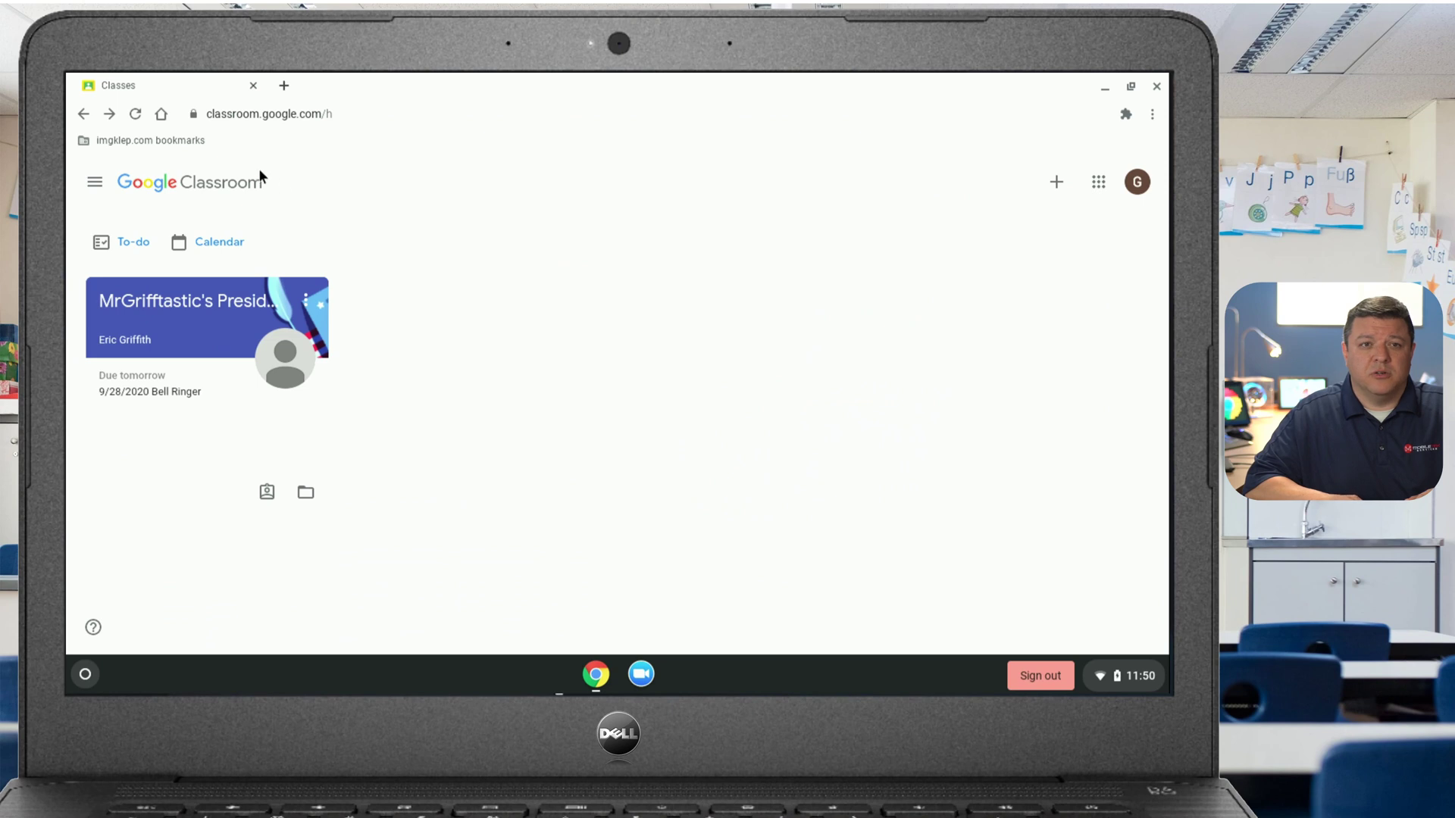
Step: On the Chromebook, open Remote Support from the school bookmarks and confirm the extension is installed
left_click(144, 140)
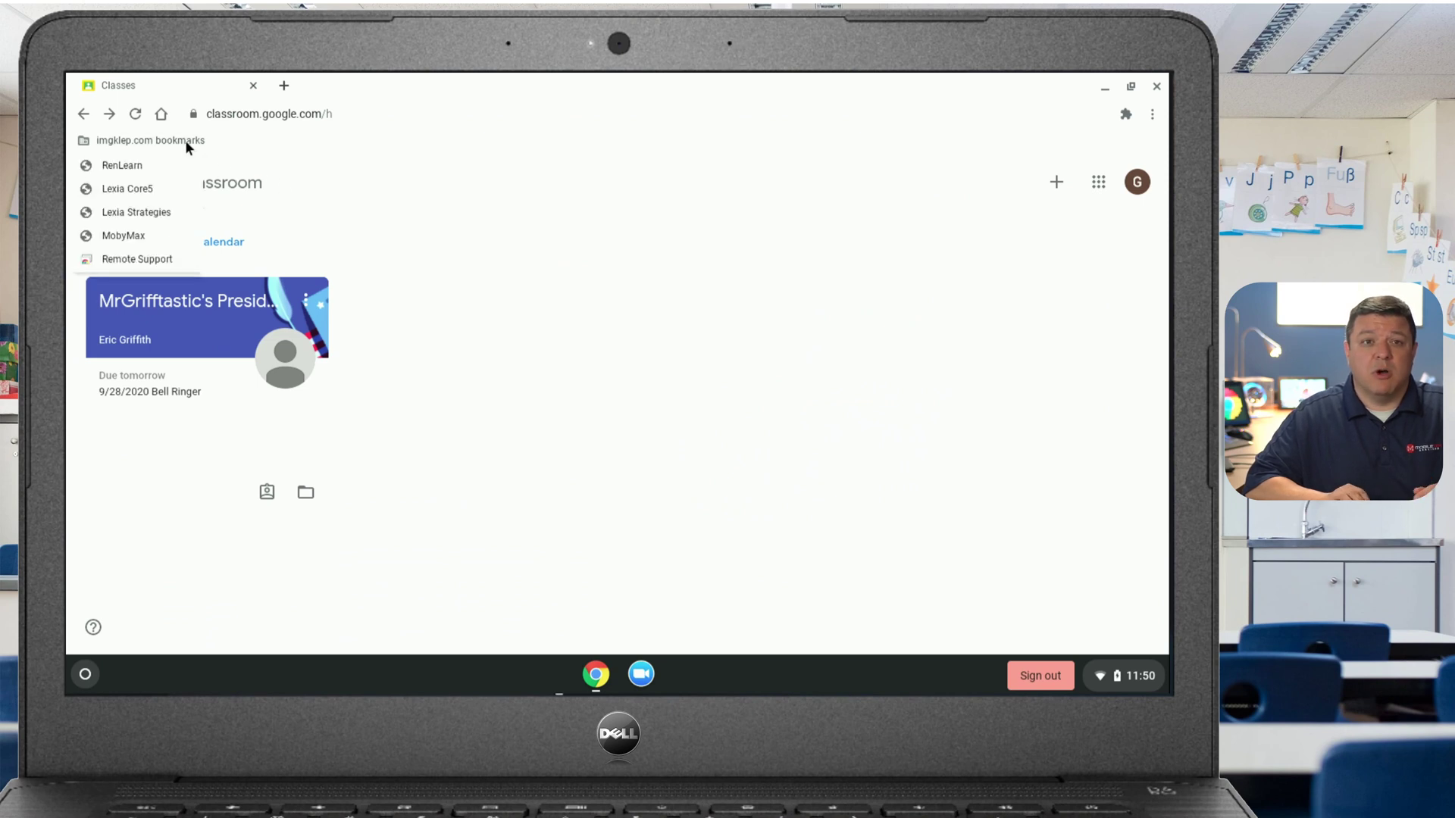
mouse_move(157, 238)
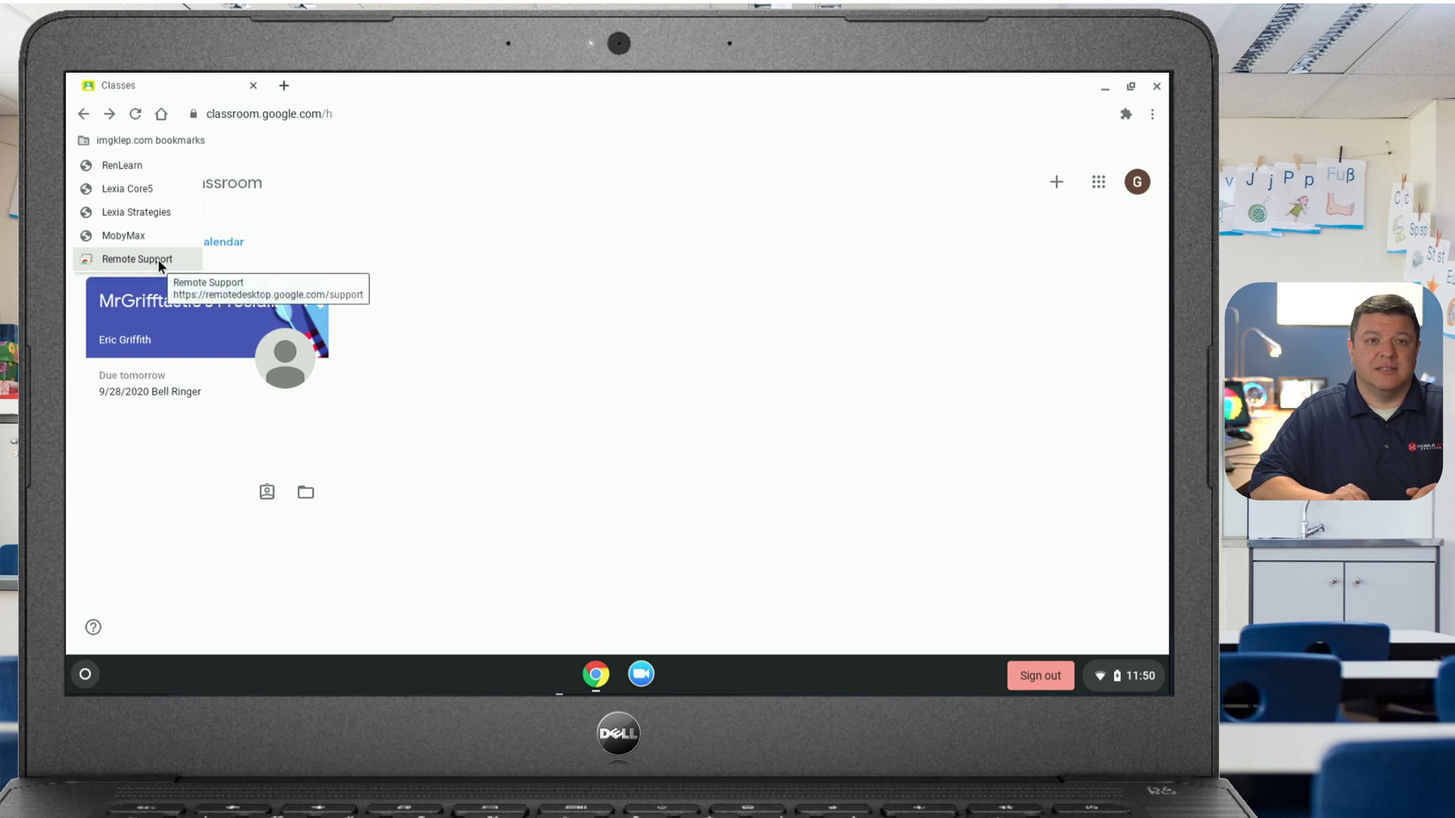
left_click(139, 259)
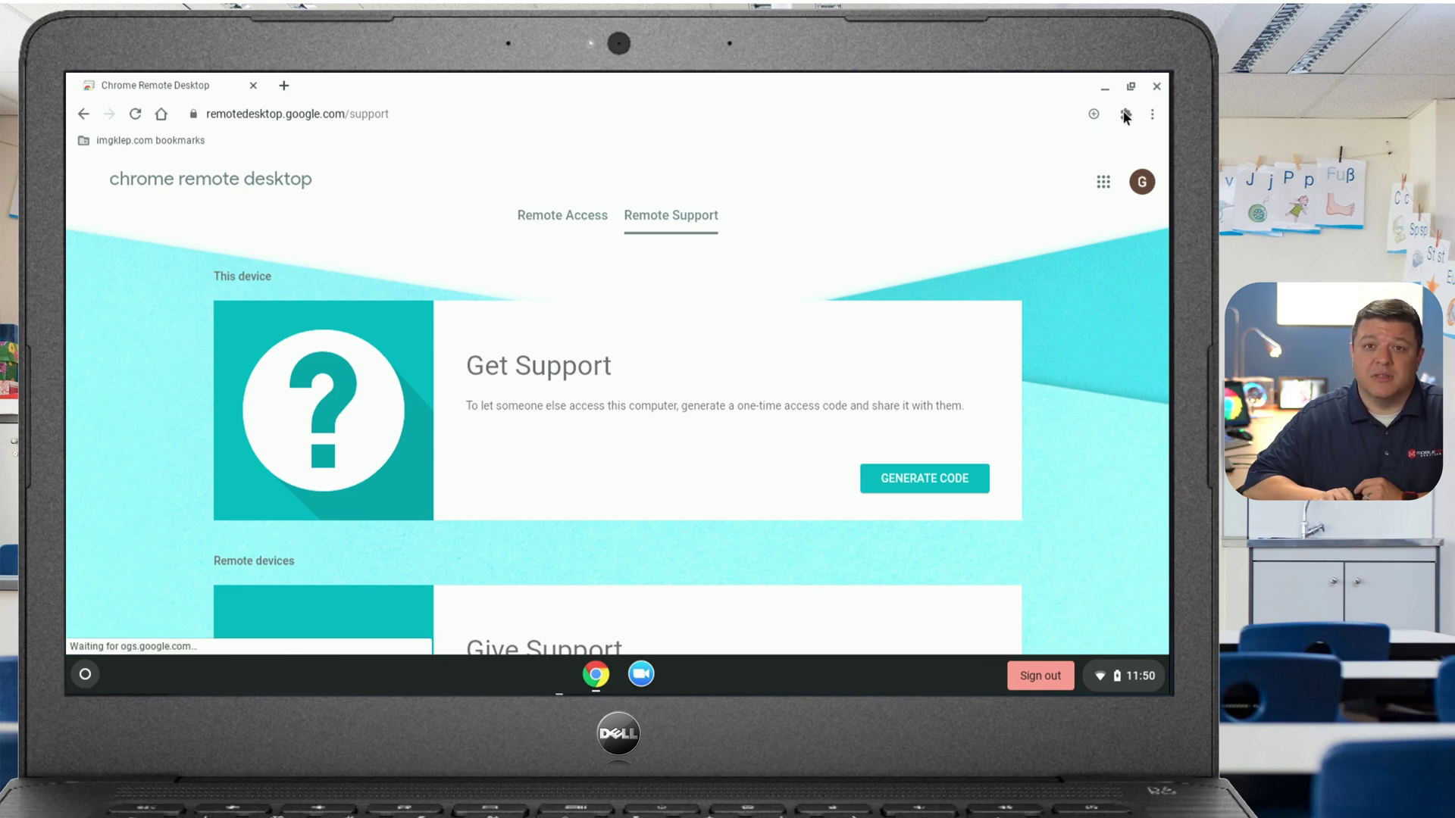
left_click(1125, 114)
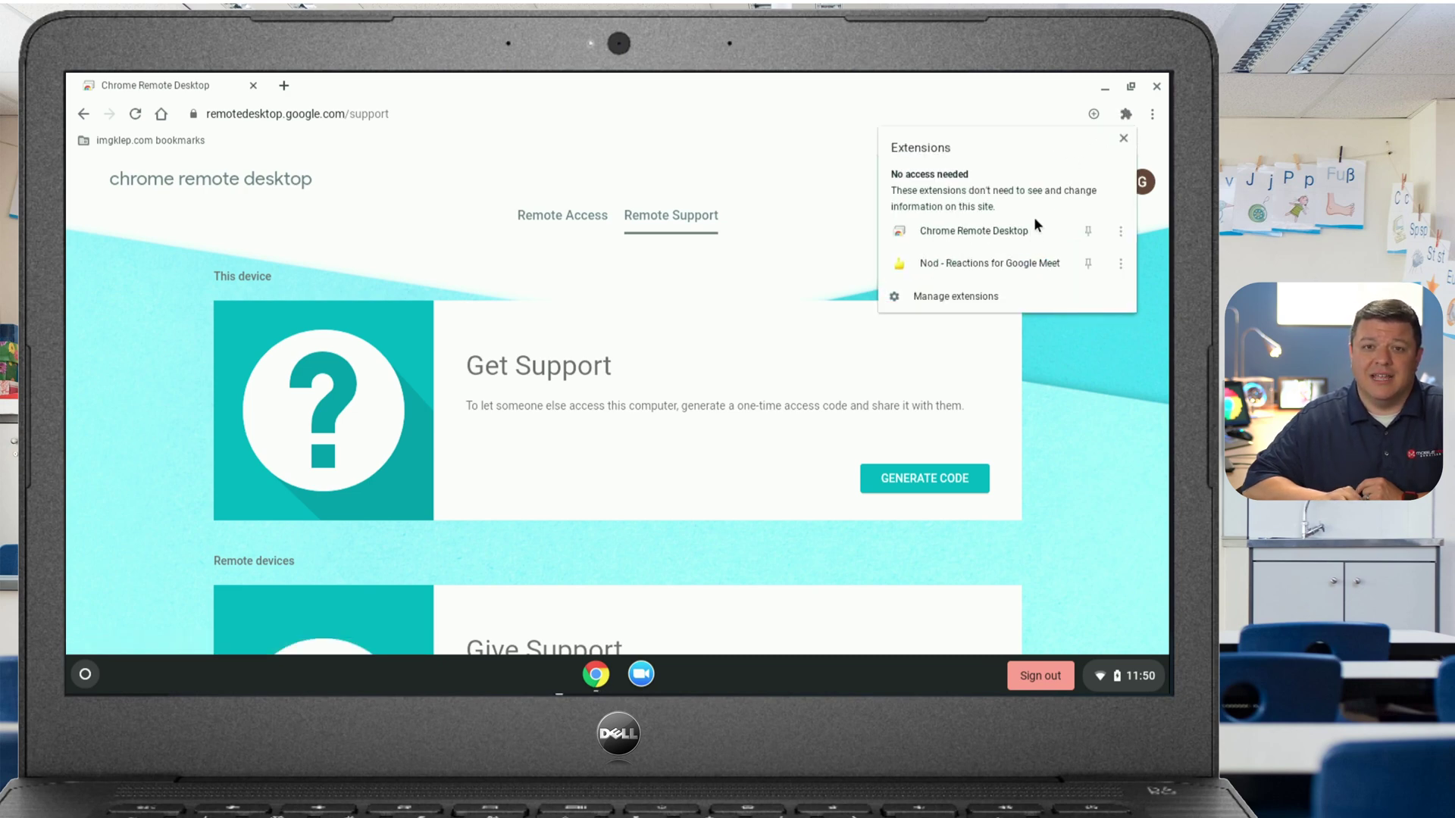
mouse_move(994, 242)
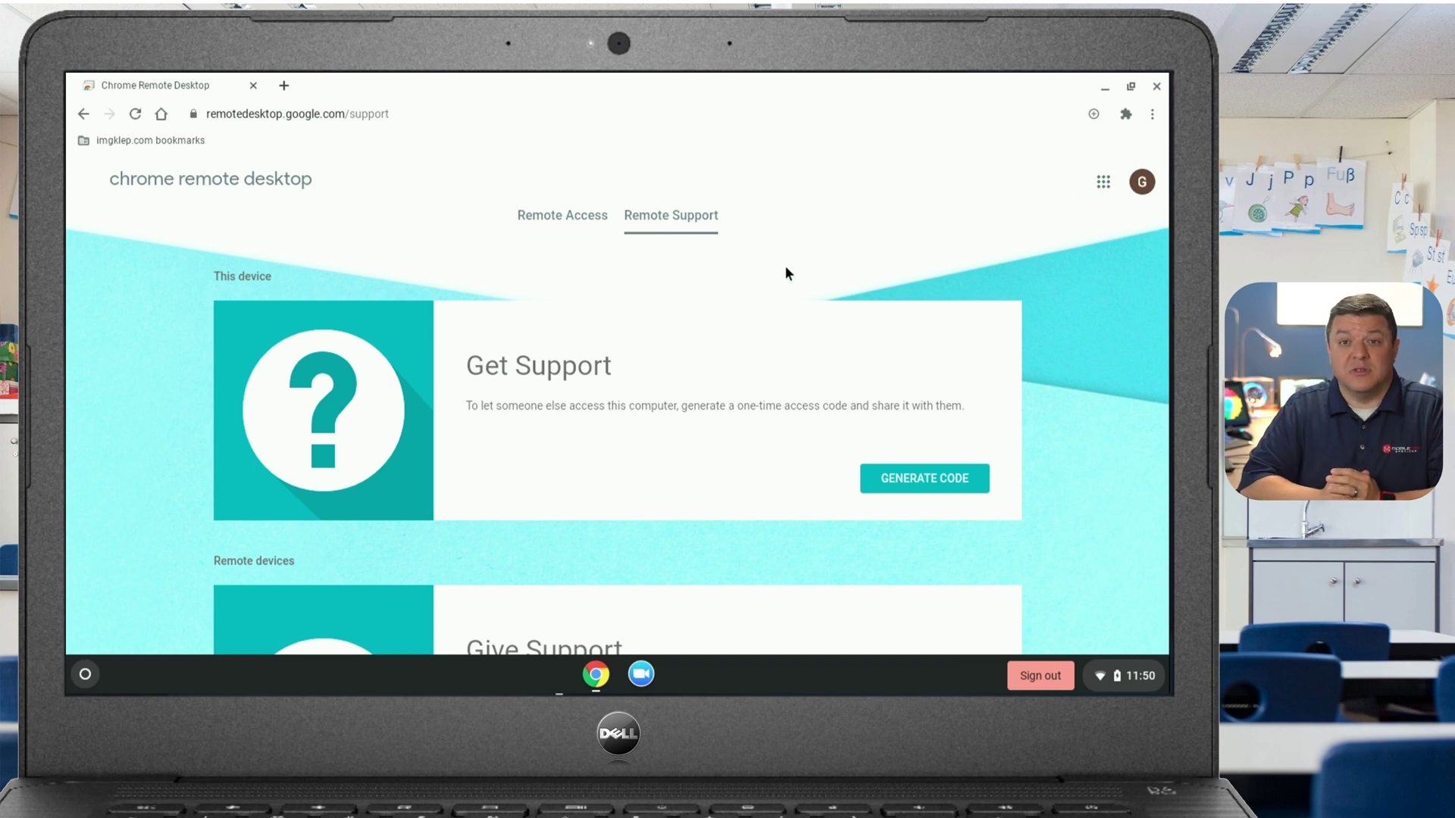
mouse_move(832, 498)
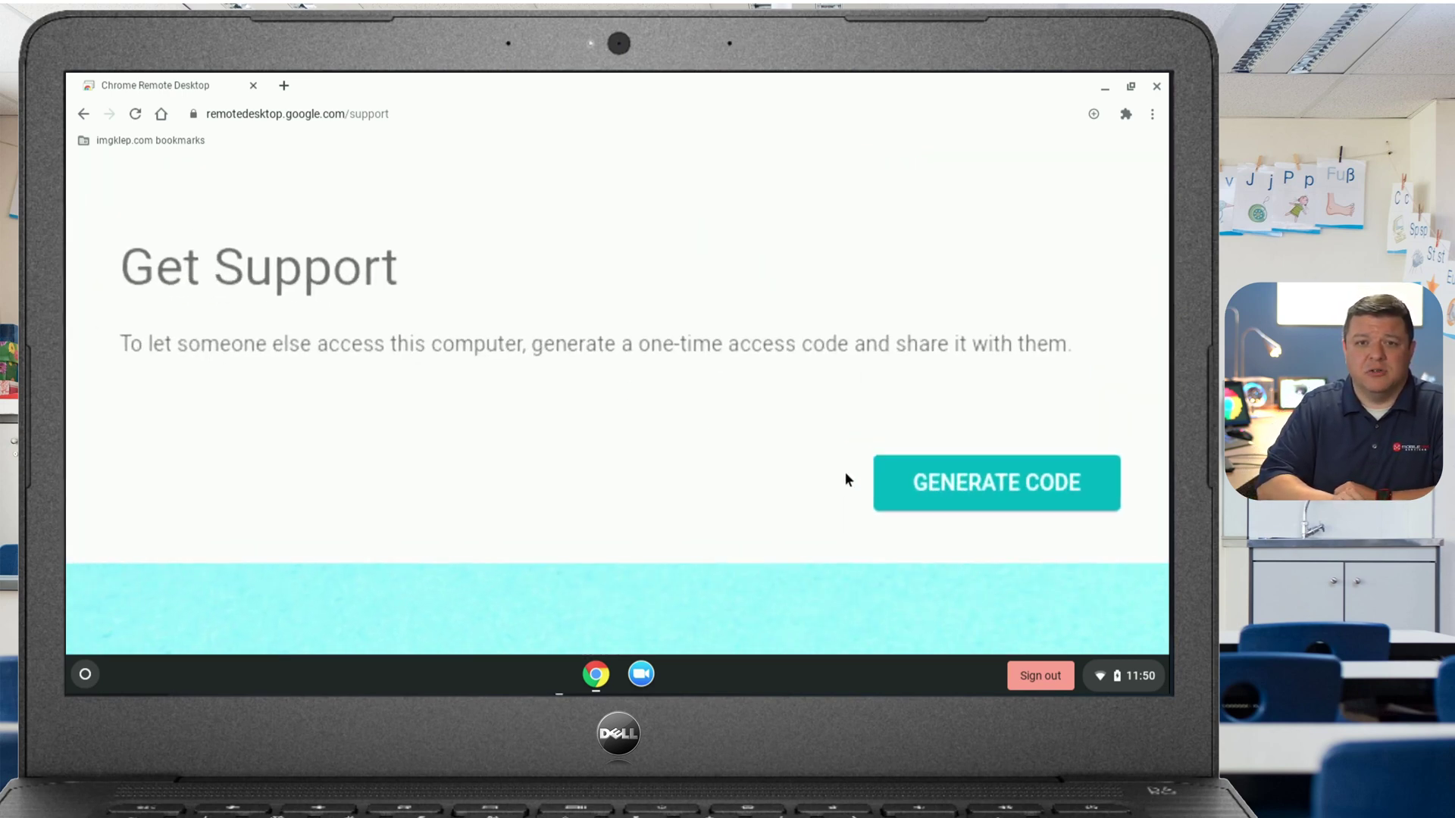
mouse_move(929, 481)
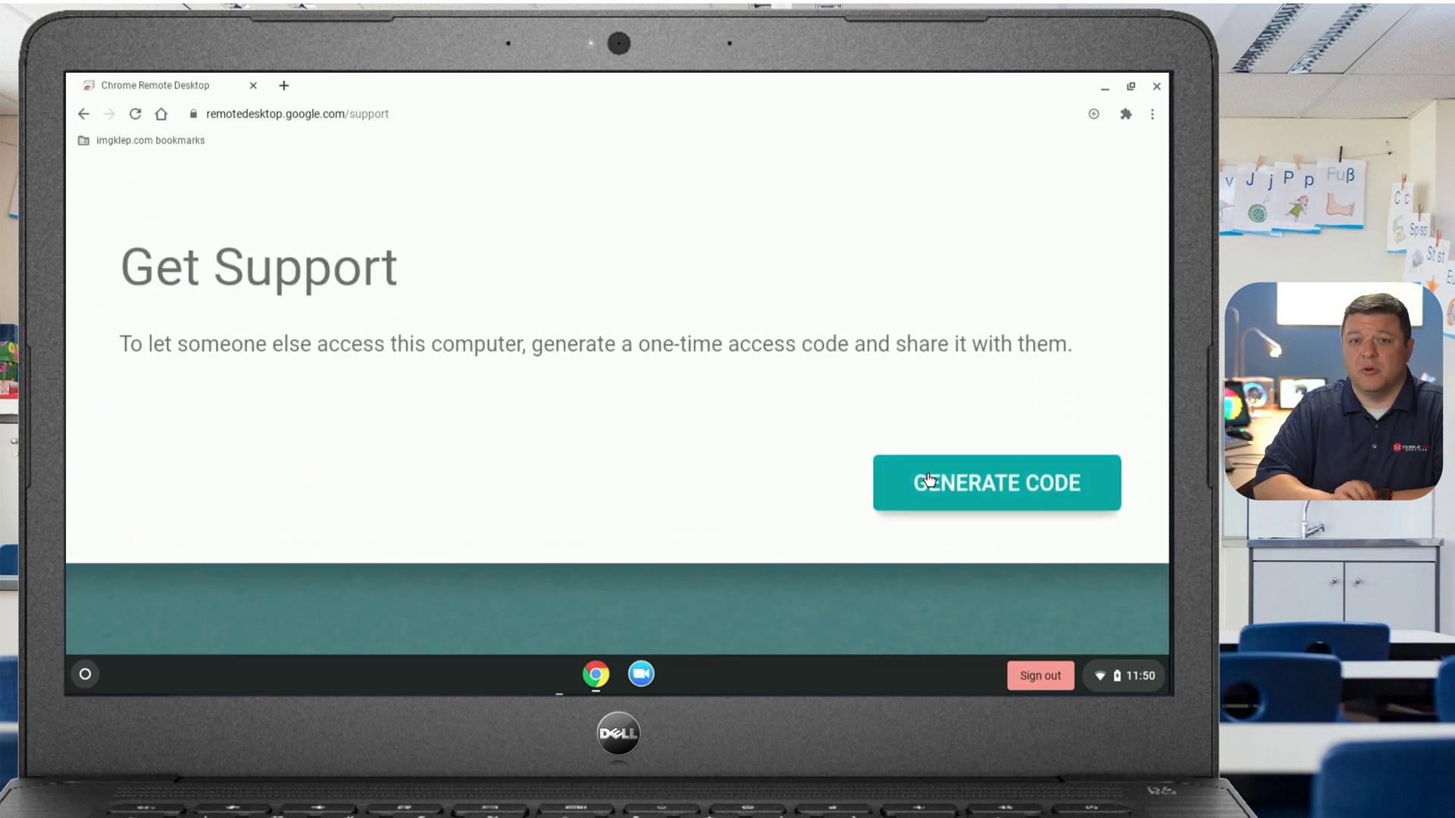
Step: Generate a 12-digit one-time access code under Get Support on the Chromebook
left_click(997, 482)
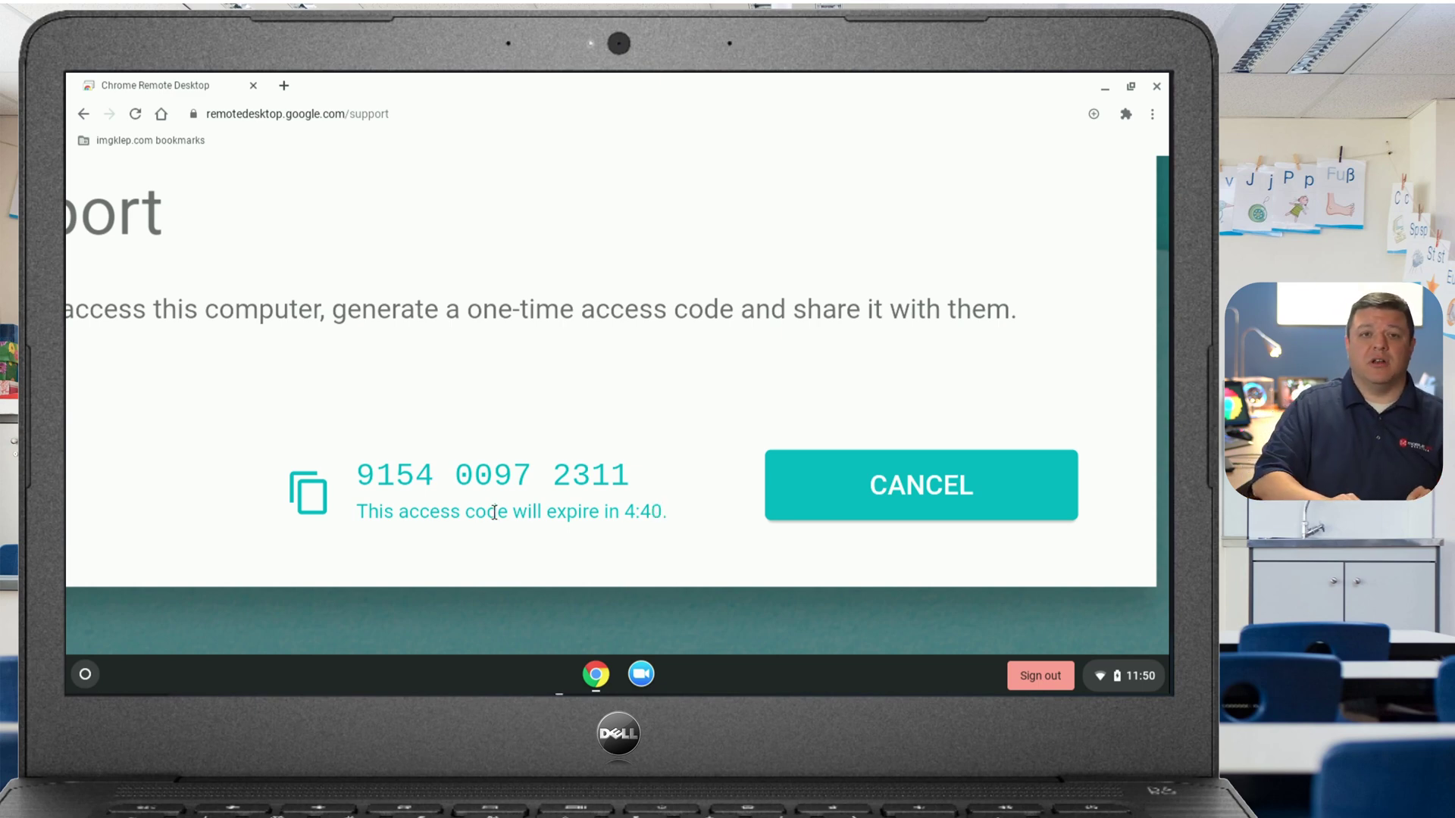
mouse_move(323, 499)
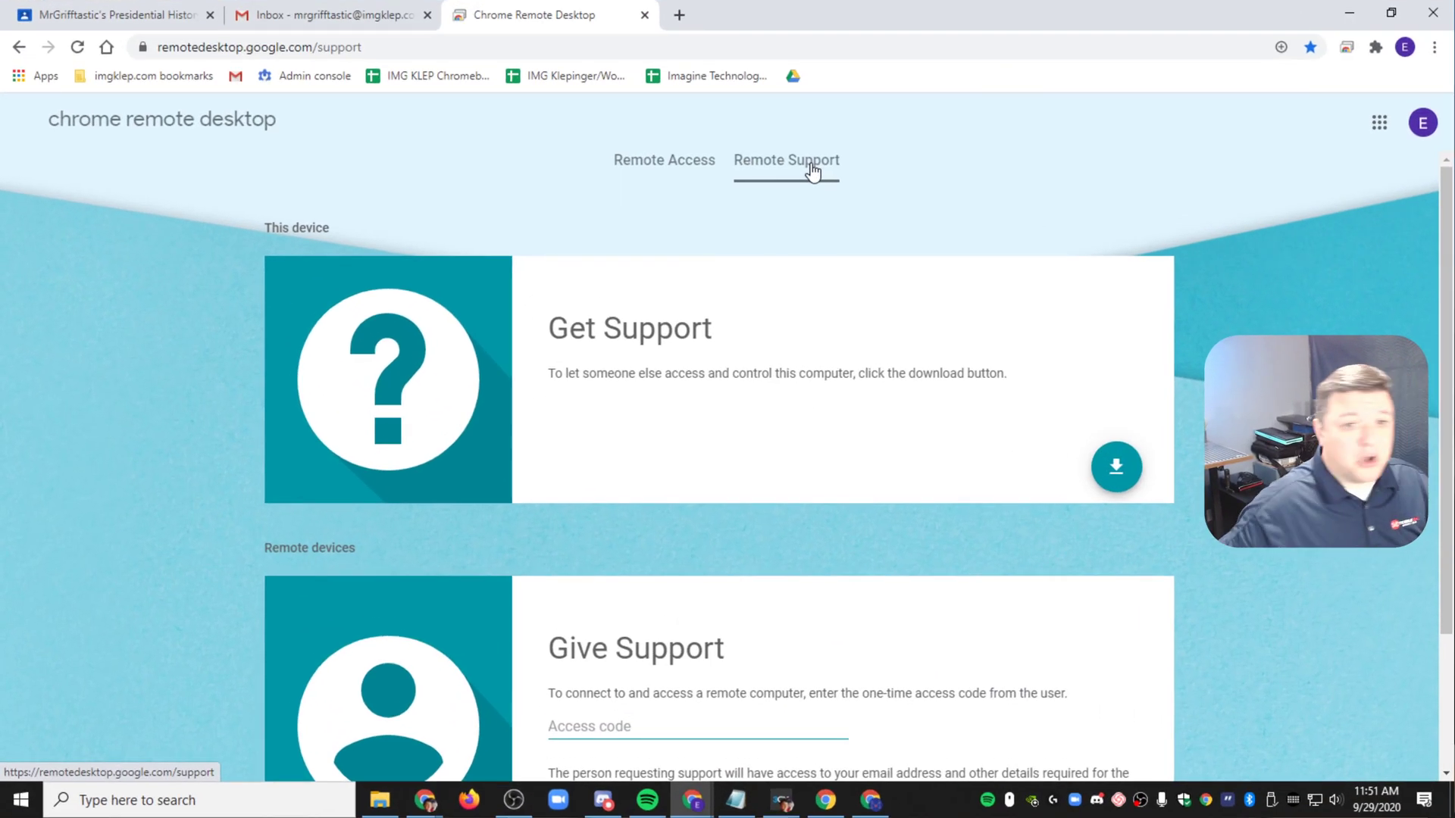
scroll("down", 3)
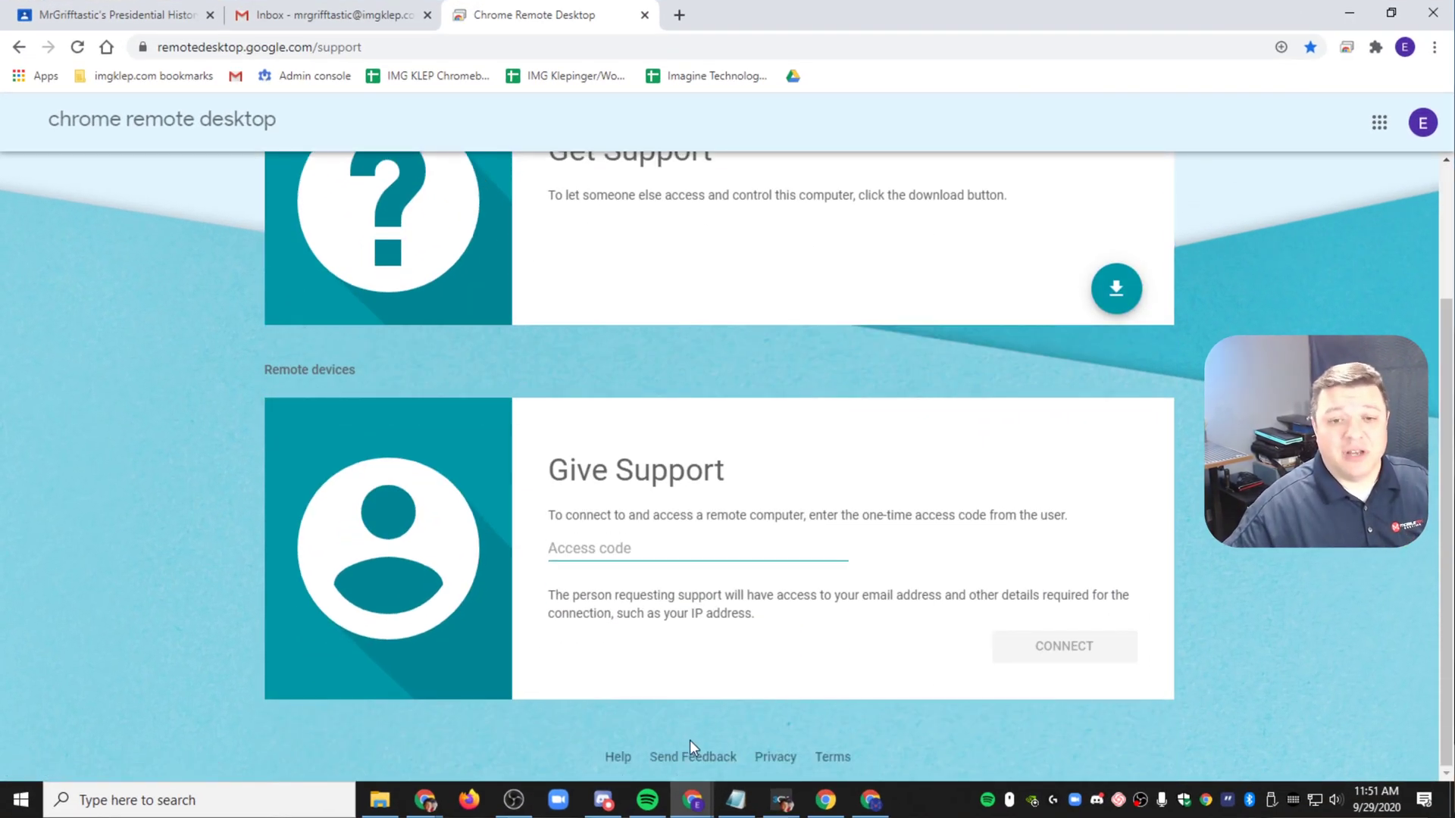
left_click(677, 548)
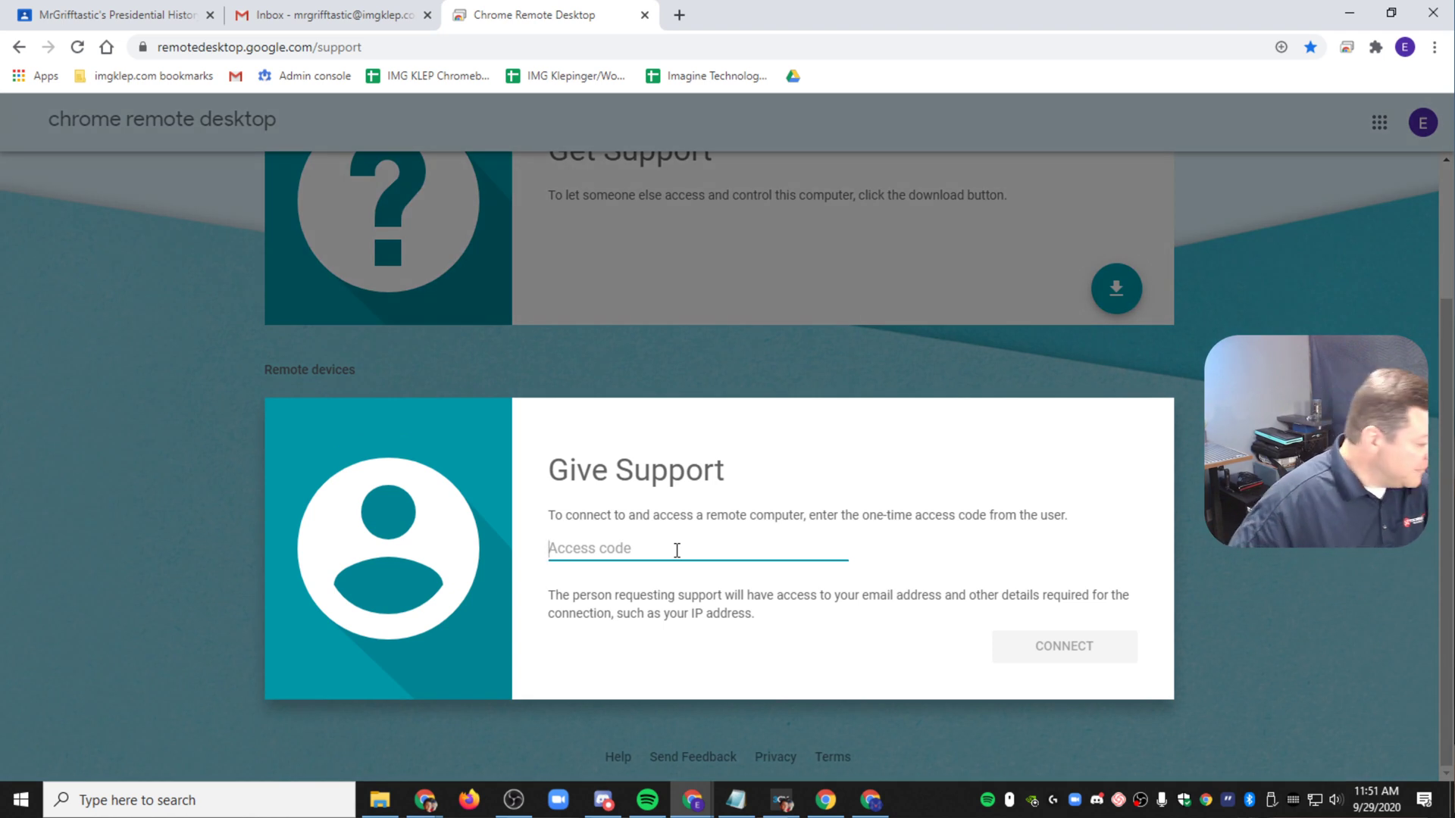
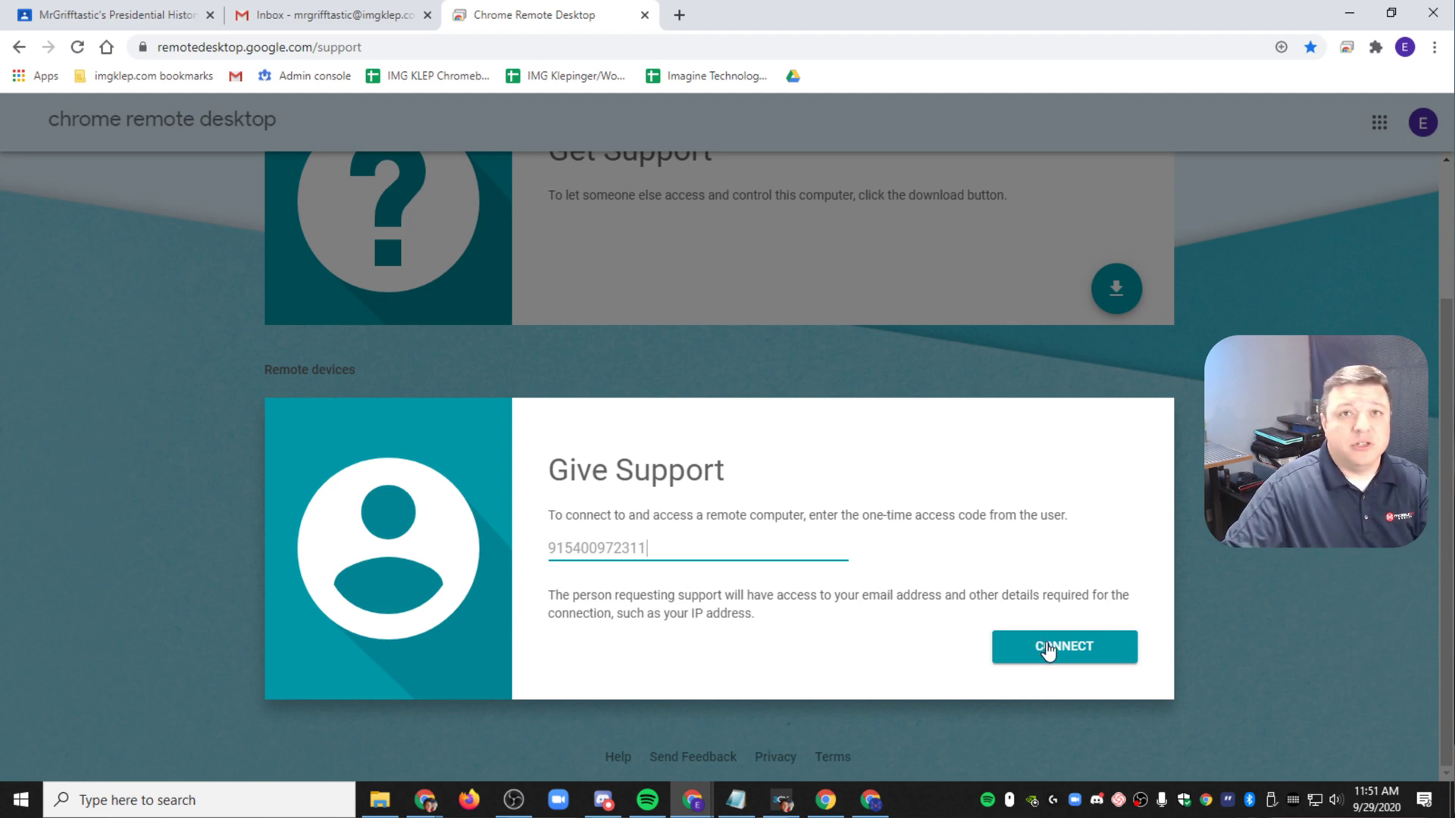
left_click(1064, 647)
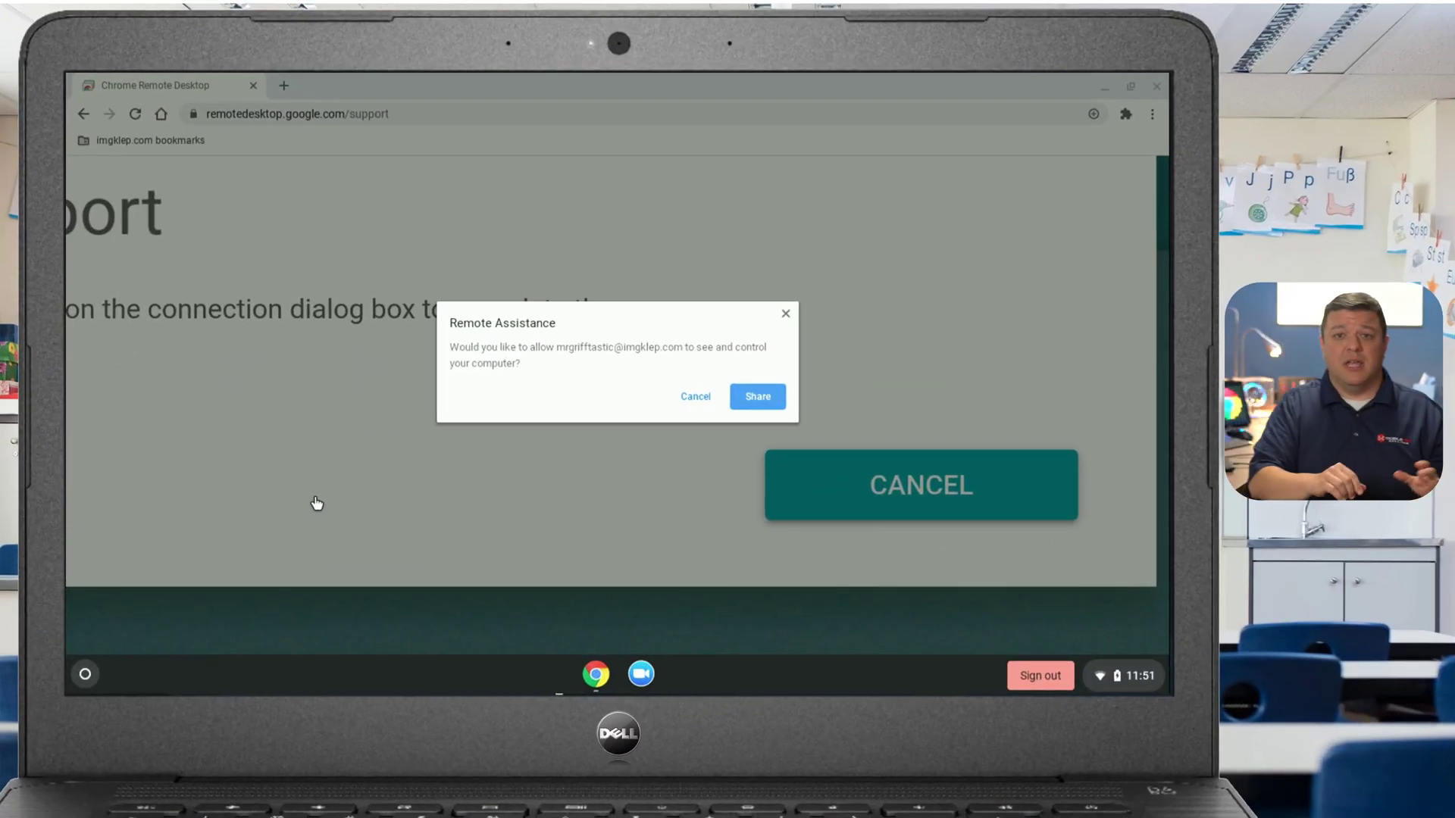
mouse_move(351, 344)
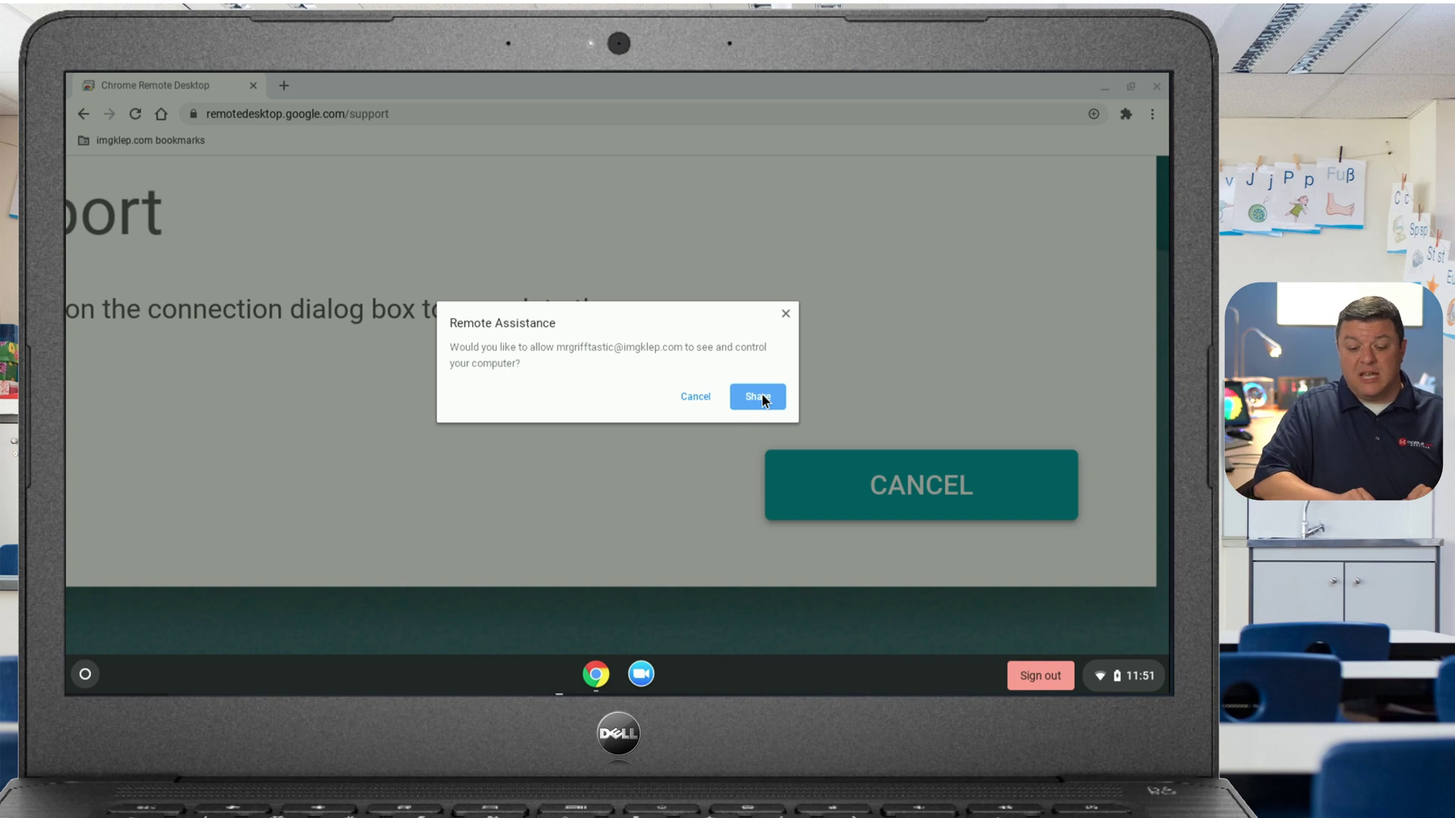
Step: Click Share in the Chromebook's Remote Assistance dialog to grant control
left_click(757, 396)
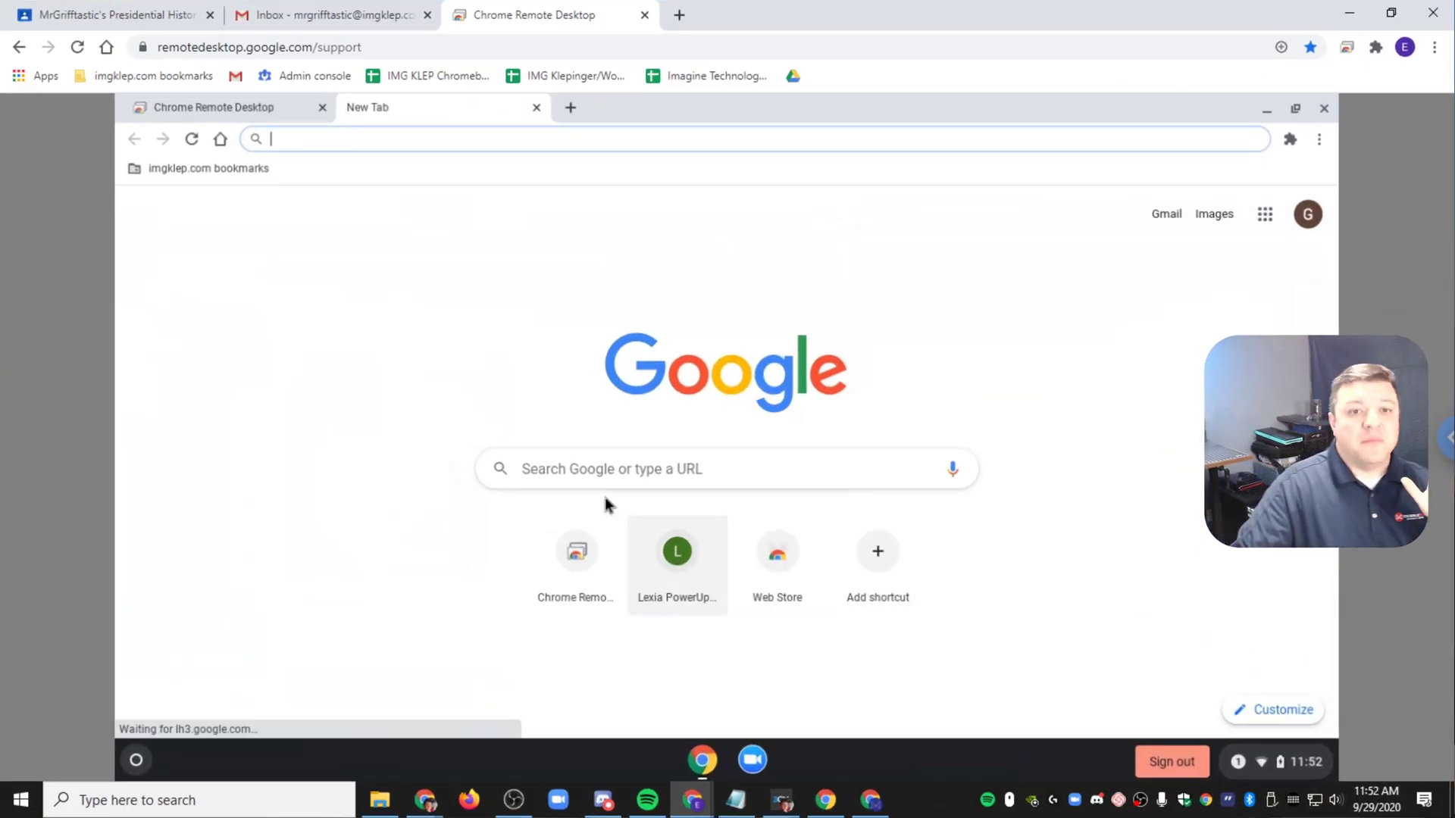
mouse_move(565, 546)
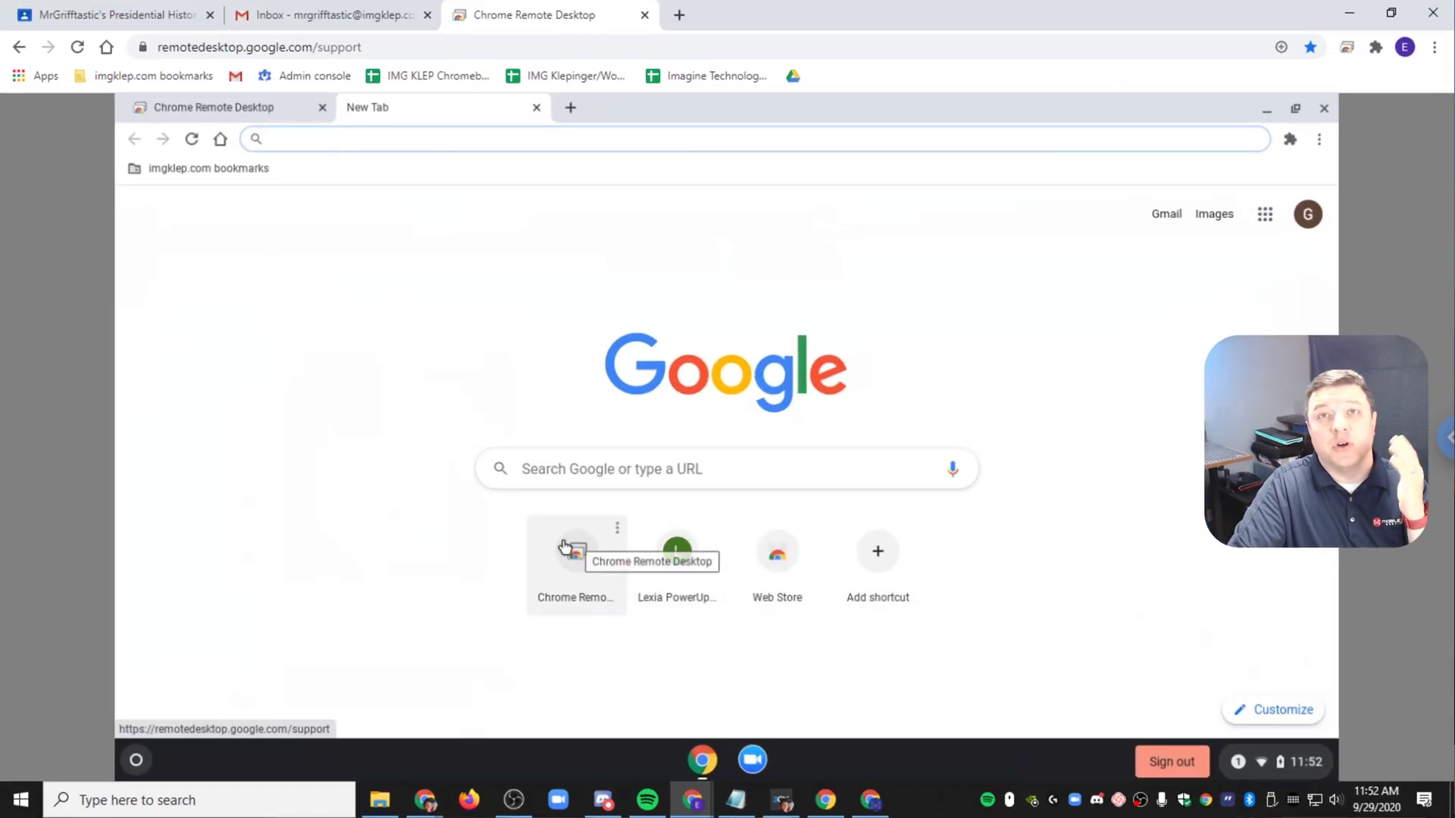
mouse_move(573, 519)
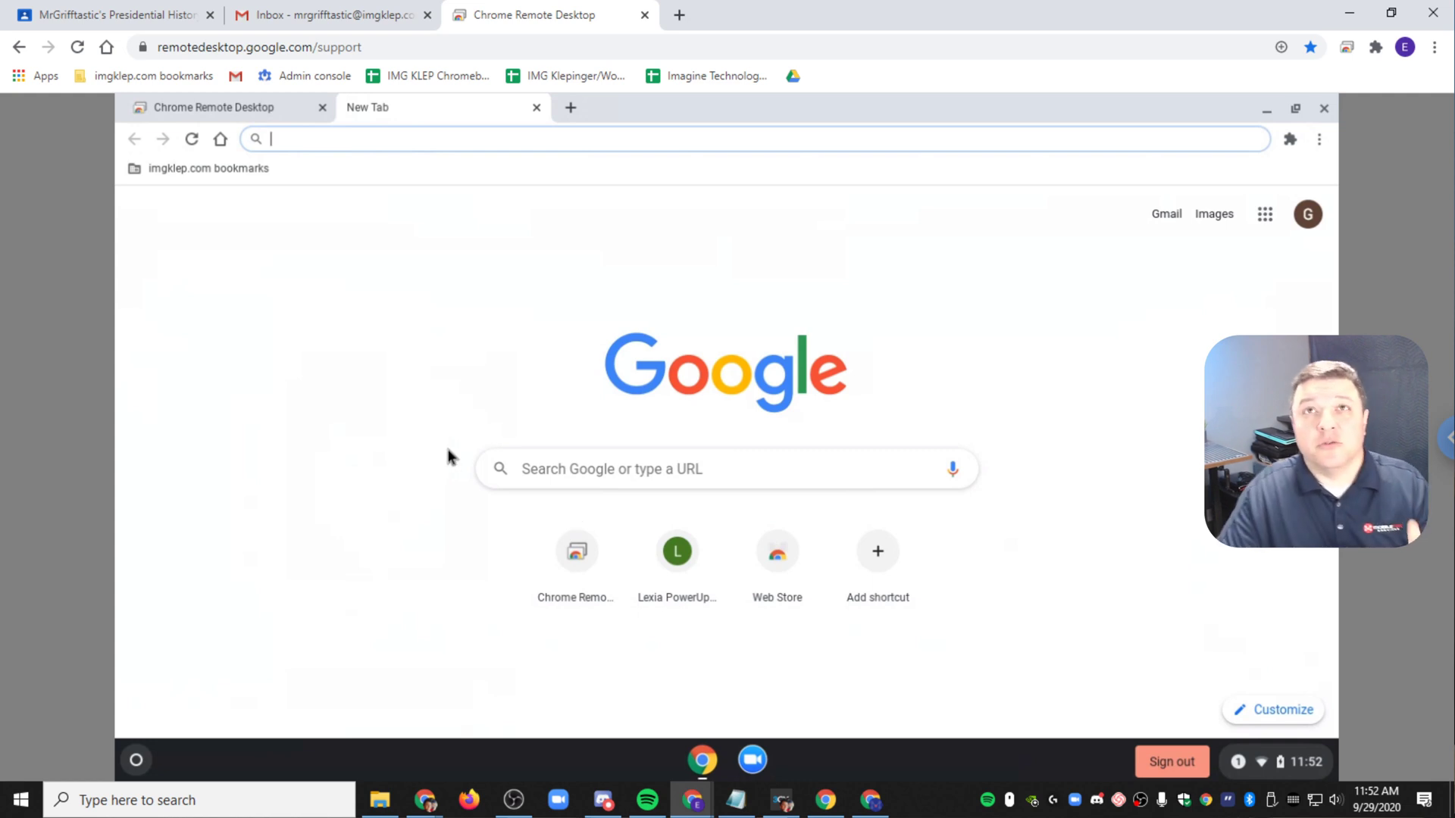
mouse_move(139, 408)
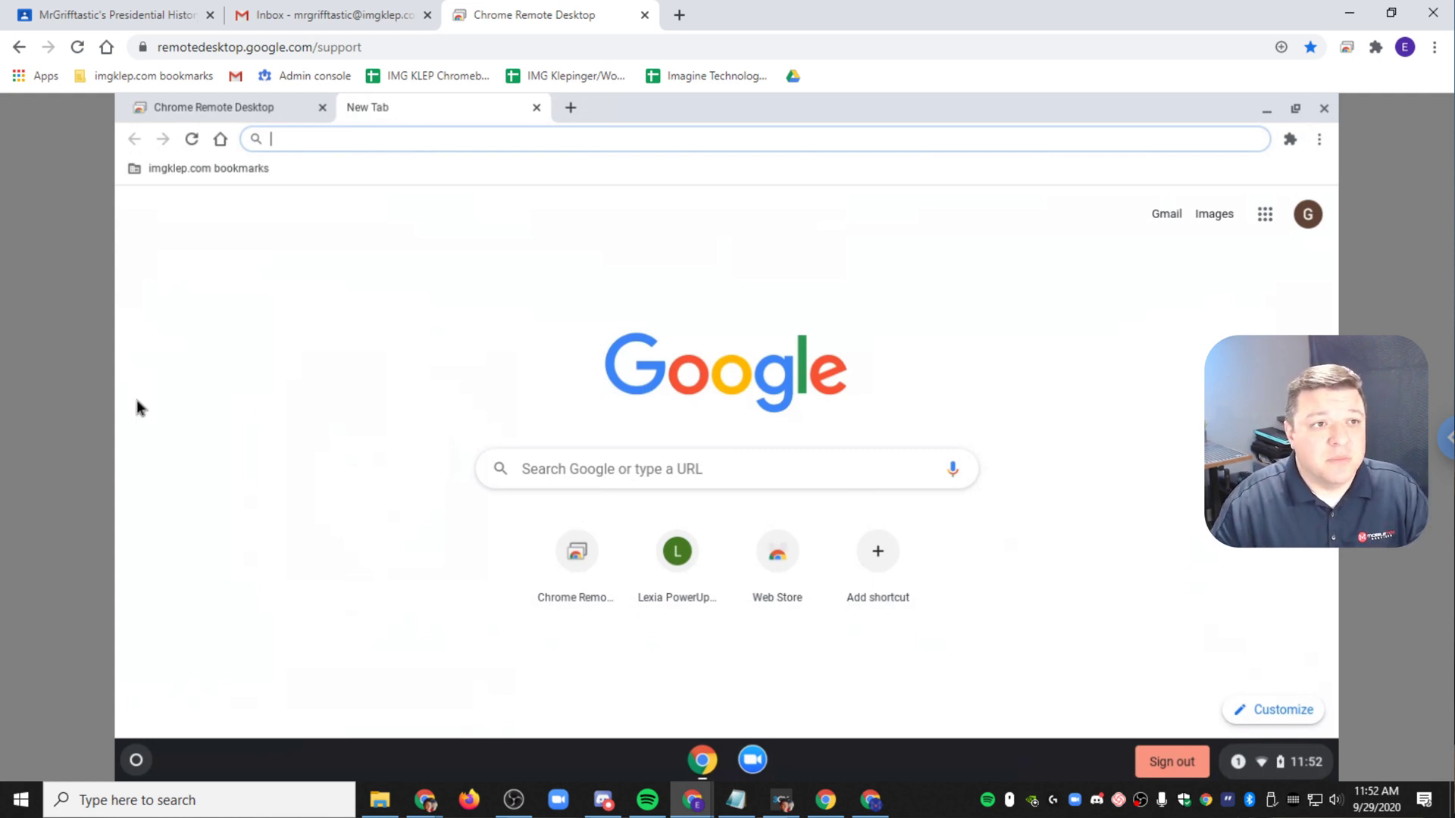
mouse_move(263, 206)
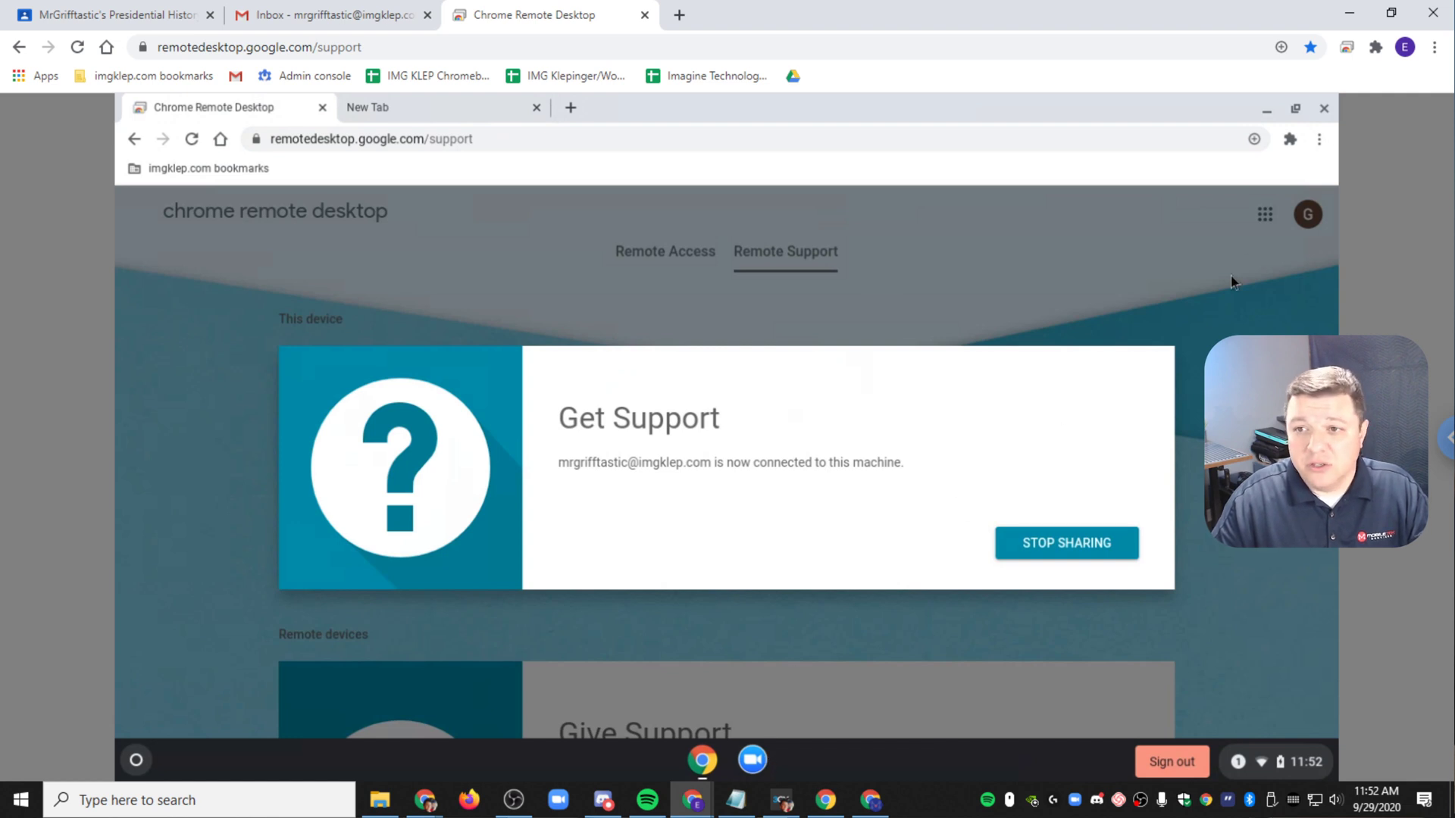
Step: Return to the Remote Support tab and open the Chromebook's screen-sharing notification
left_click(1289, 139)
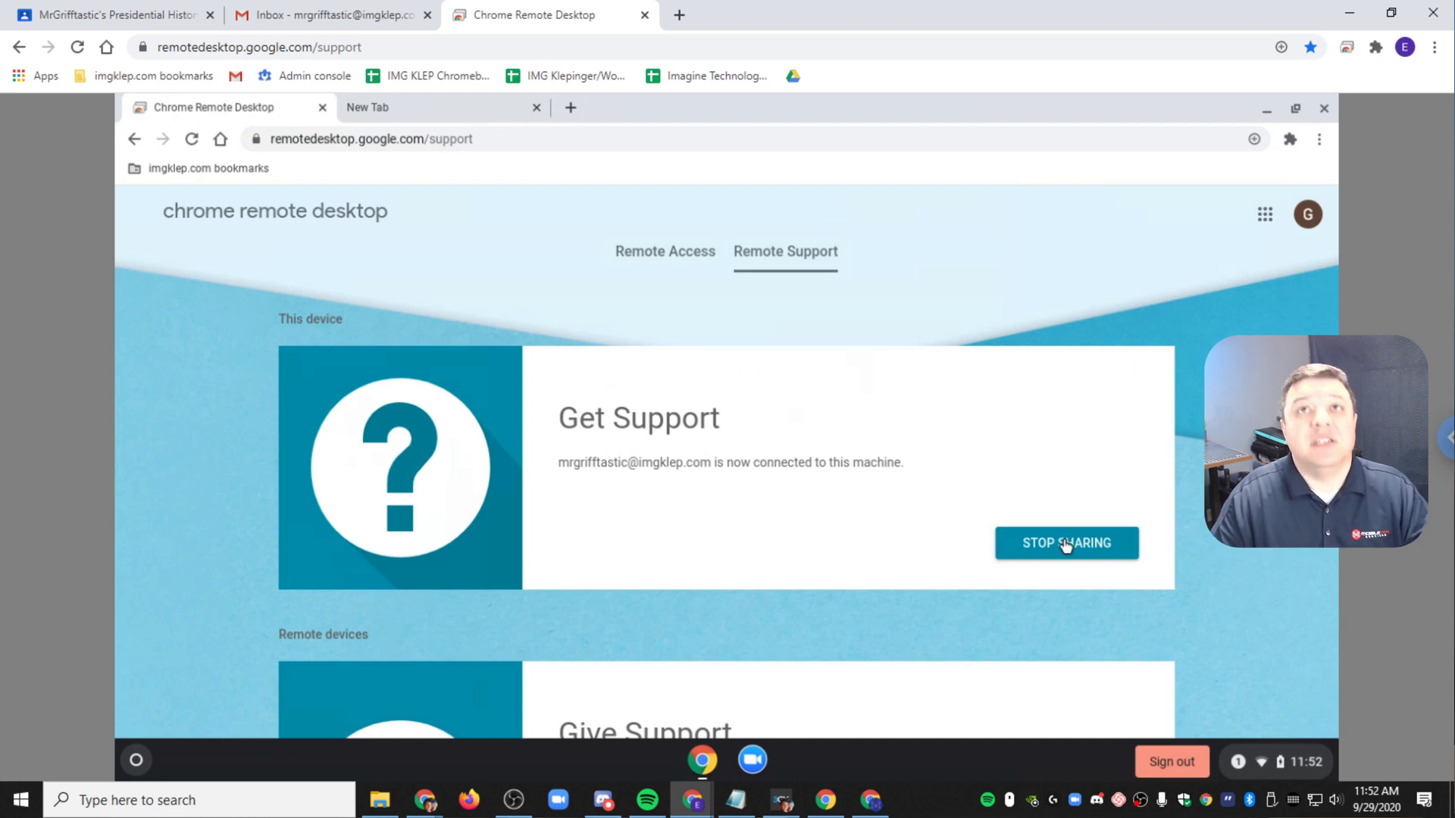
mouse_move(1128, 707)
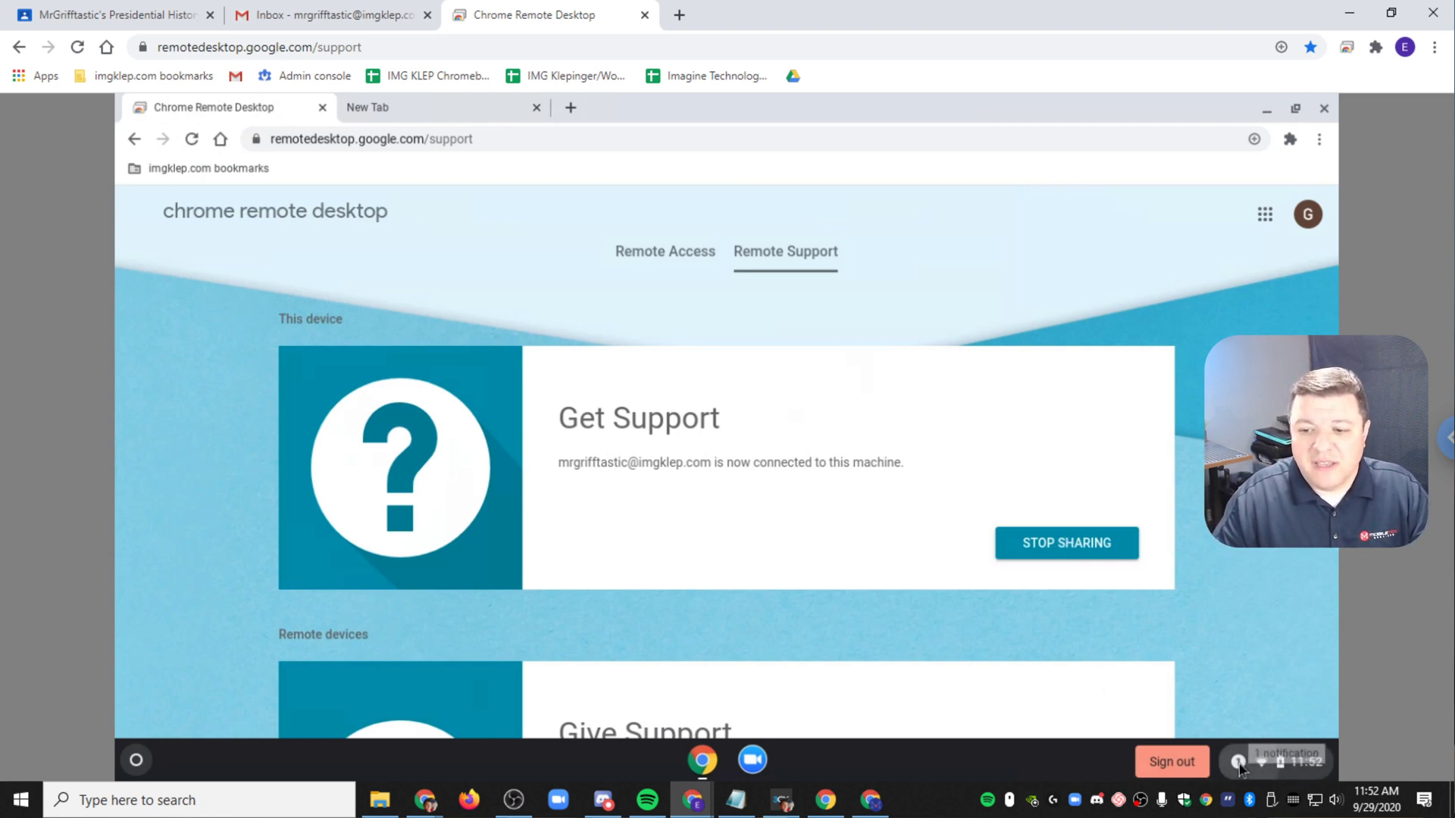
left_click(1275, 761)
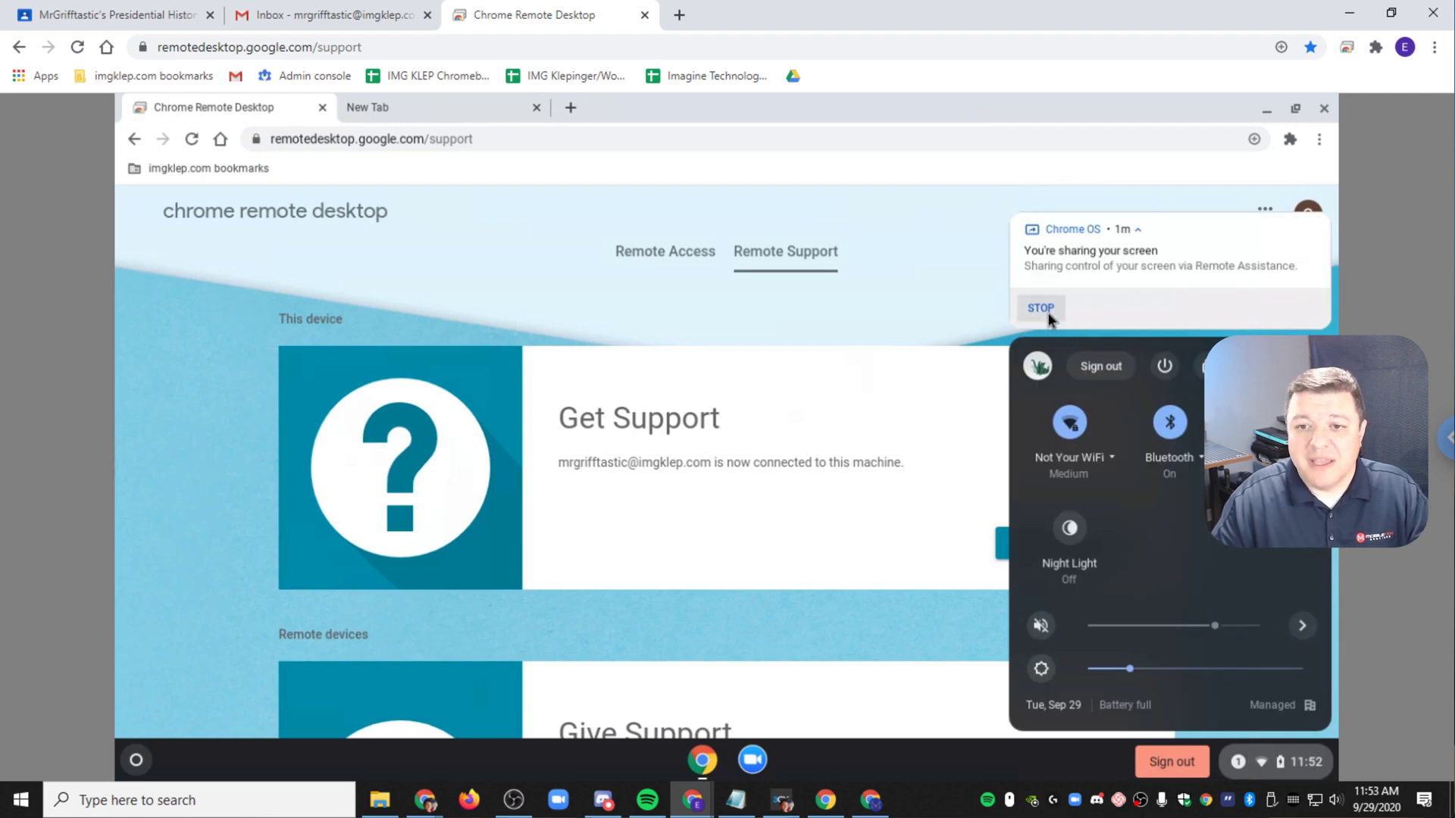